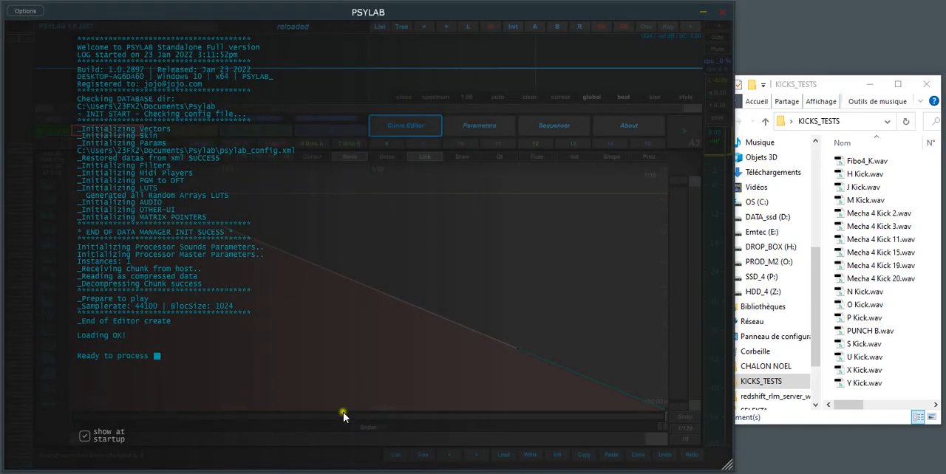
mouse_move(342, 418)
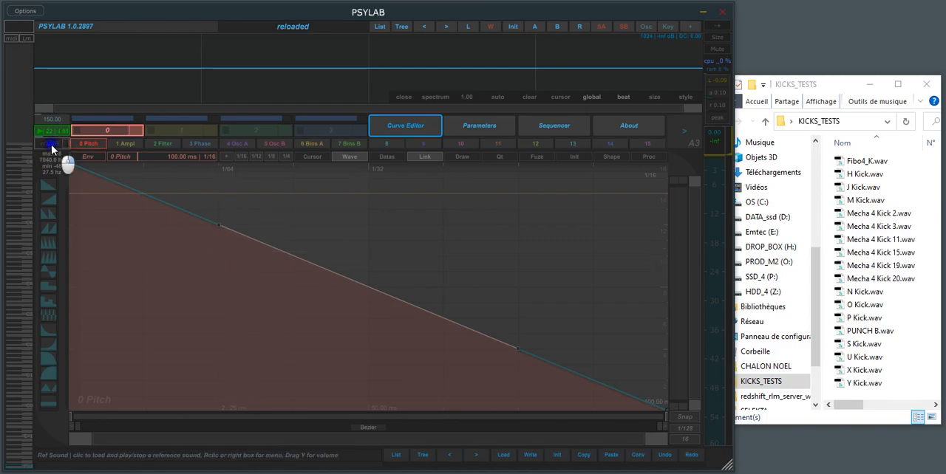
Step: Rename sound slot 0 to 'kick' and give it a 150 ms exponential falling pitch curve
right_click(53, 147)
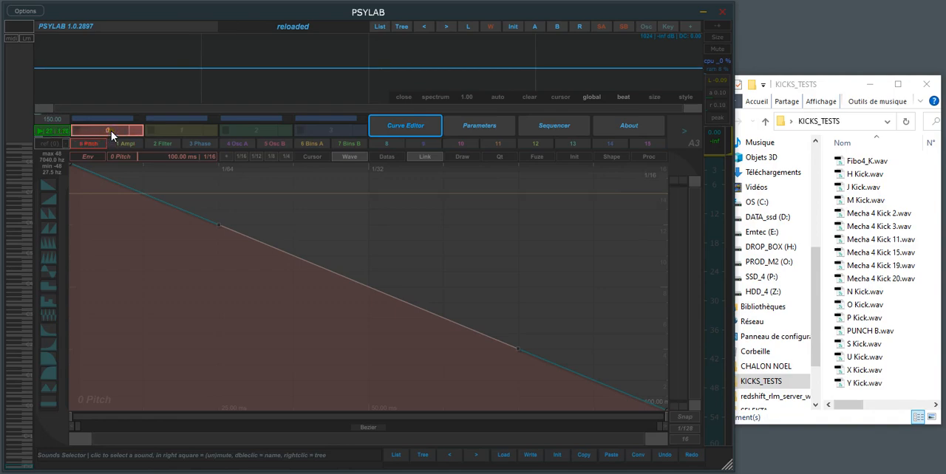
left_click(479, 125)
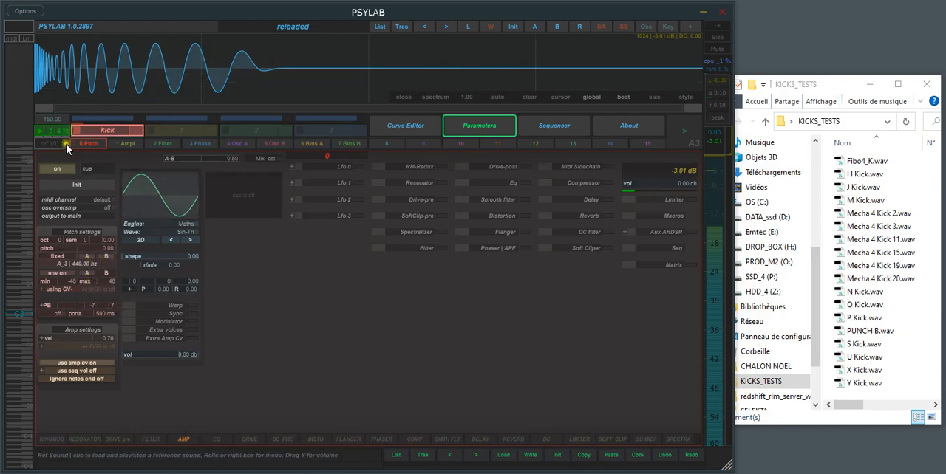
left_click(405, 125)
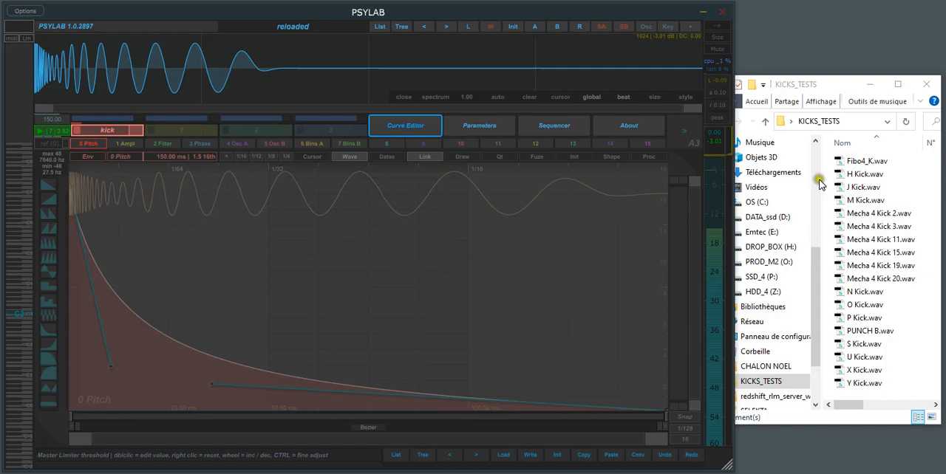
Step: Load Fibo4_K.wav as the reference, adjust the fitted pitch curve, and audition the kick
left_click_drag(866, 161, 271, 253)
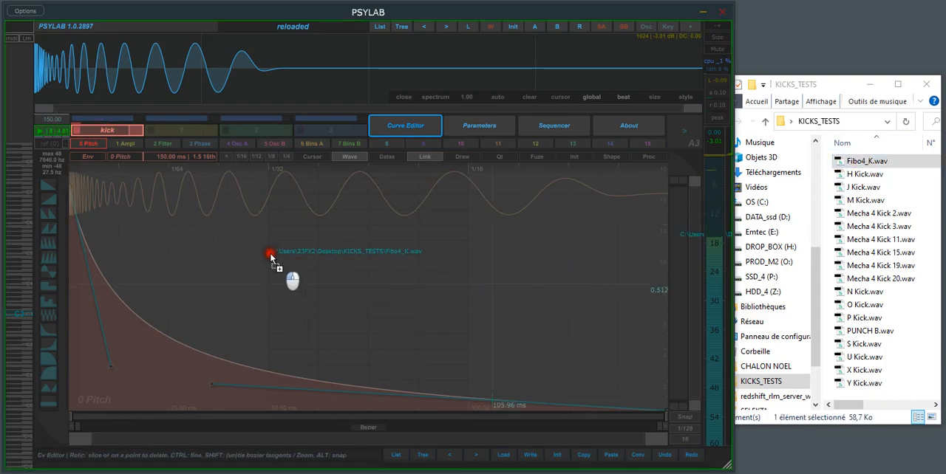
left_click(124, 143)
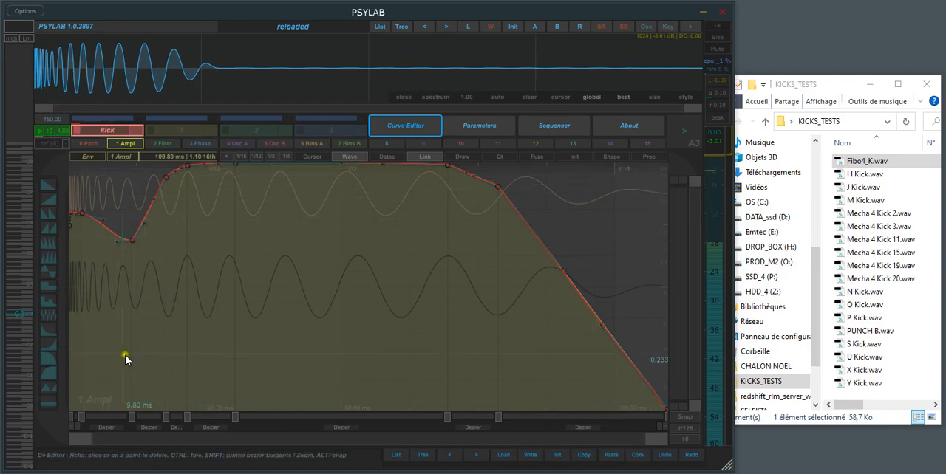
left_click(88, 143)
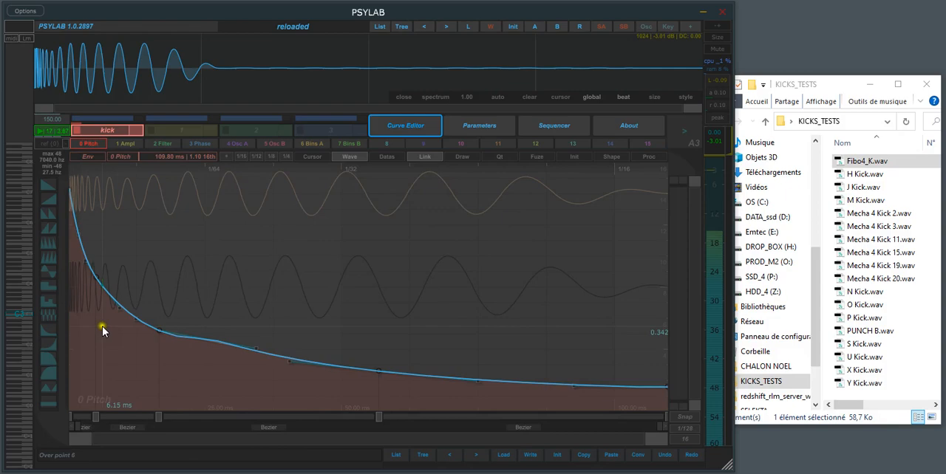
left_click_drag(104, 328, 172, 307)
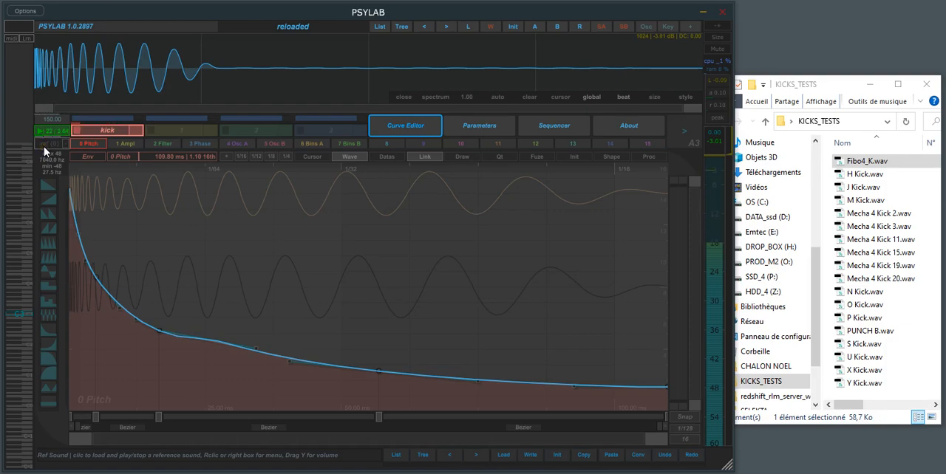
left_click(48, 145)
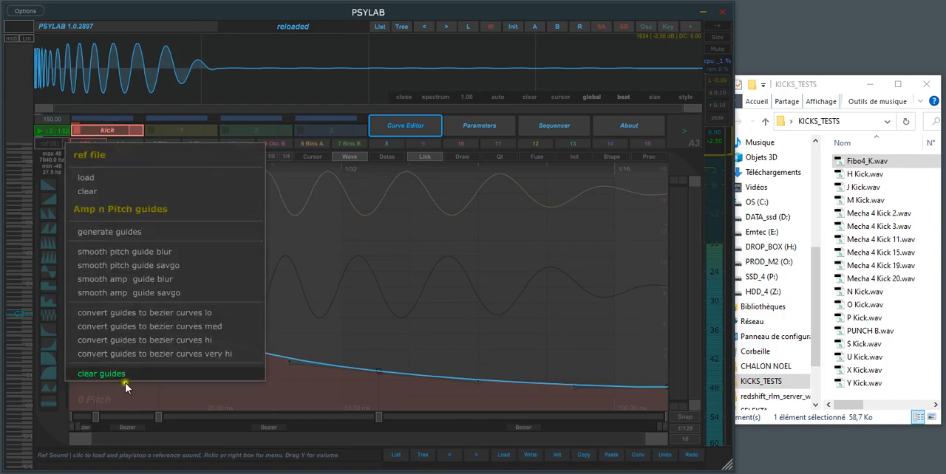
Step: Clear and regenerate the reference guides, then convert them to medium-detail Bezier curves
left_click(101, 373)
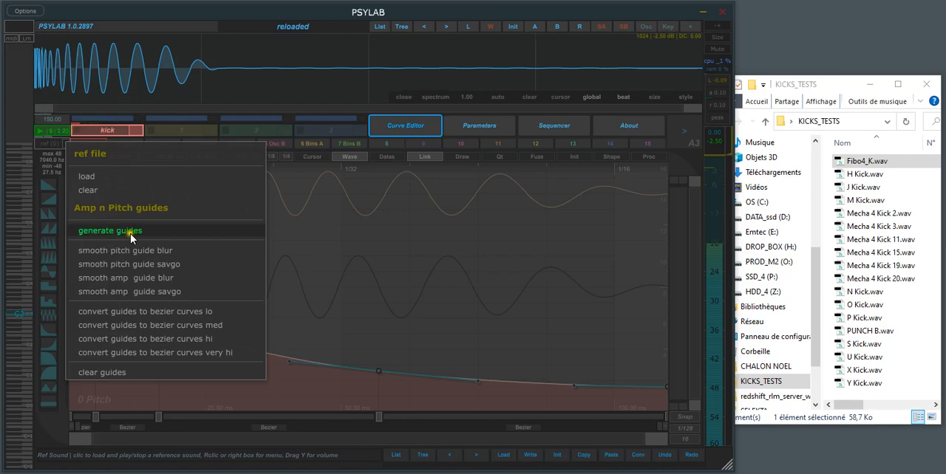
left_click(109, 230)
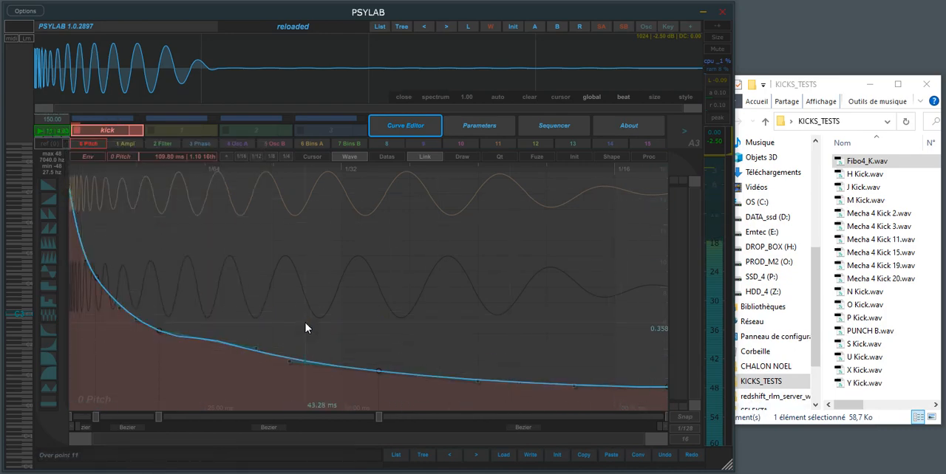
right_click(67, 143)
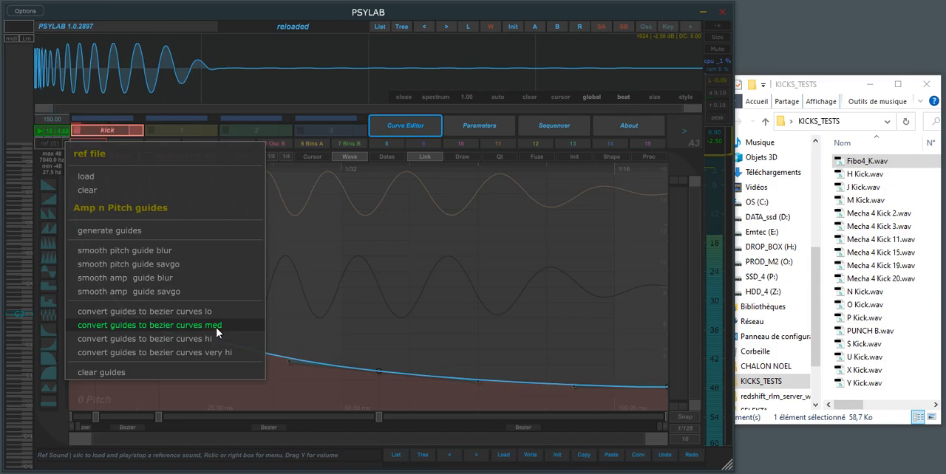
left_click(149, 325)
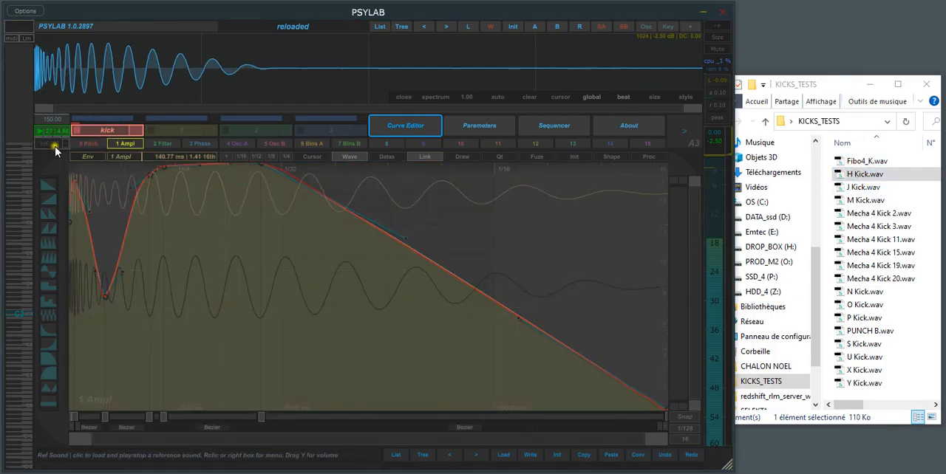
Step: Play the reference kick and view the best-fitted amplitude curve
left_click(49, 143)
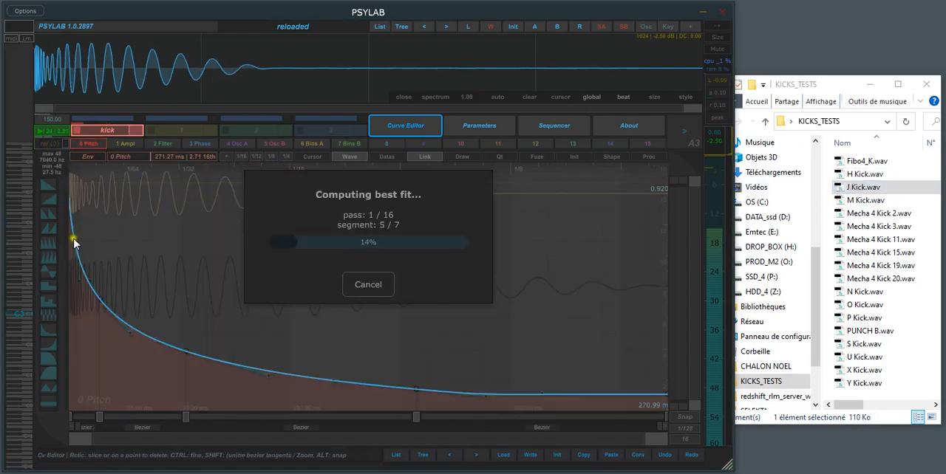
left_click(124, 144)
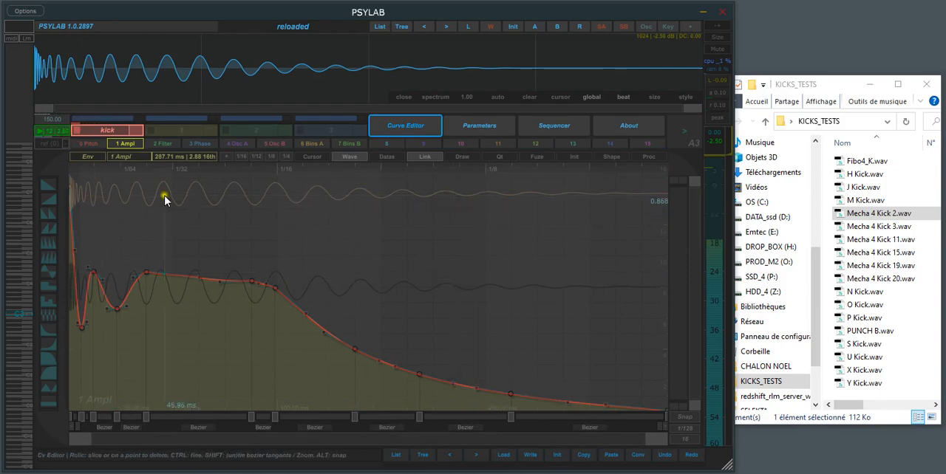
mouse_move(436, 199)
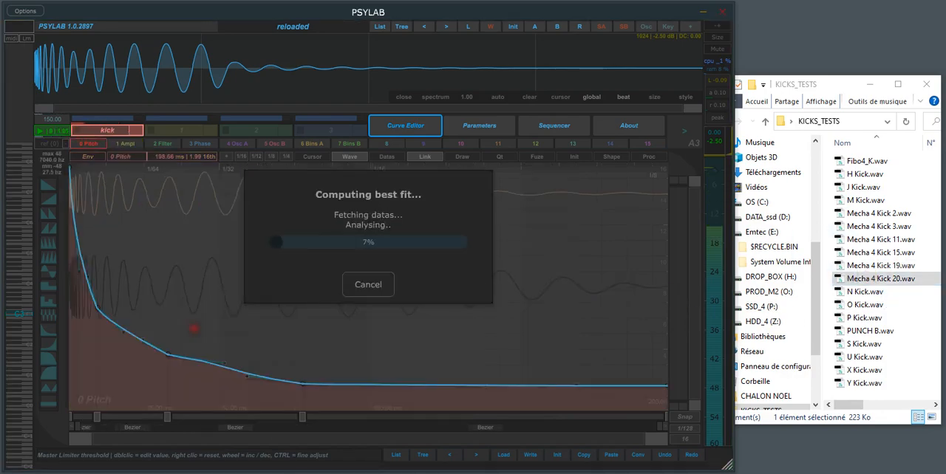
Step: Play the Mecha 4 Kick 20 reference and show Parameters with Osc B enabled
left_click(125, 144)
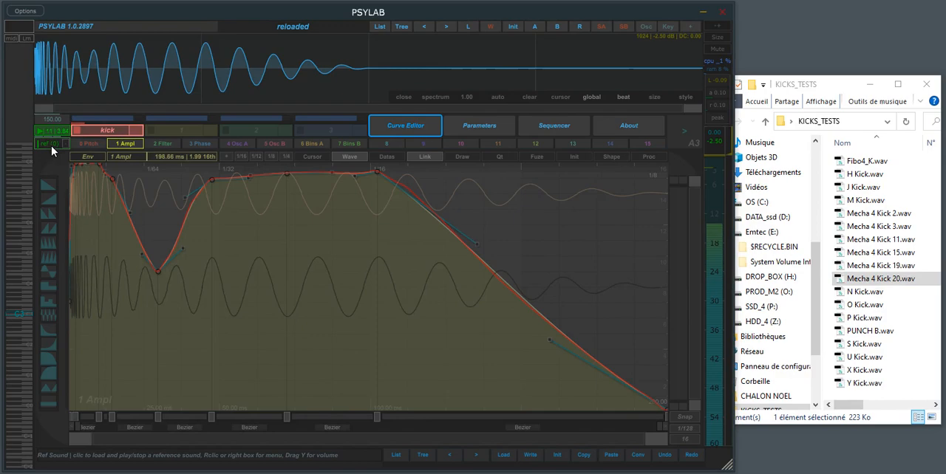
left_click(59, 144)
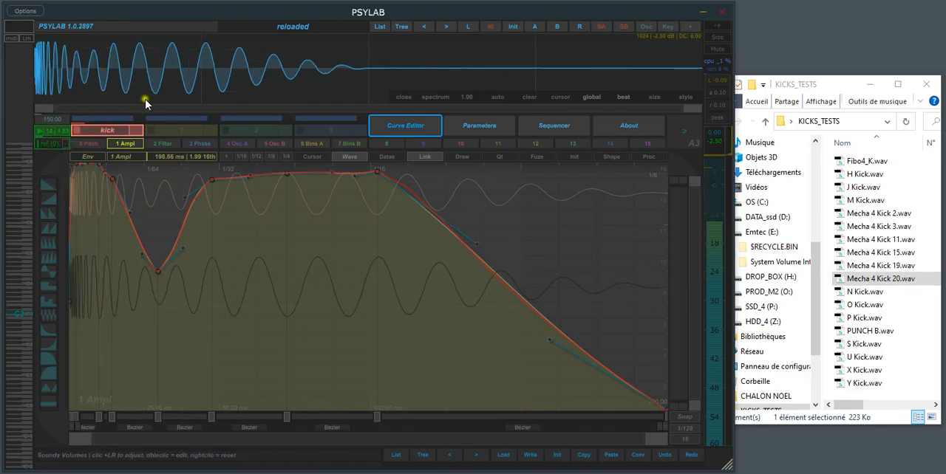
left_click(50, 143)
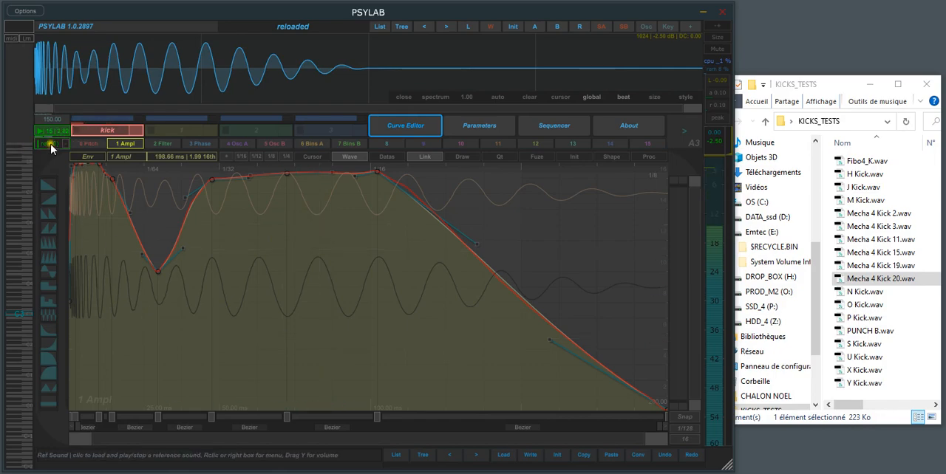
left_click(479, 125)
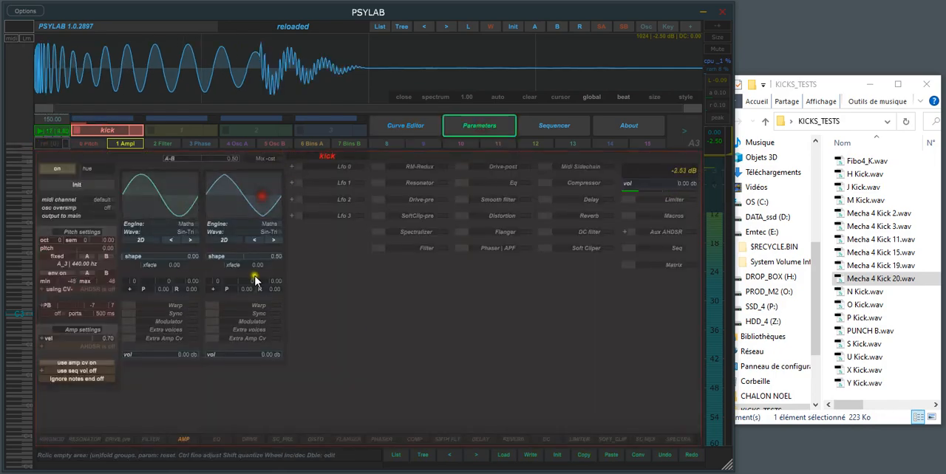
Step: Return to one oscillator, load O Kick as reference, and start an S Kick pitch best-fit
left_click(270, 224)
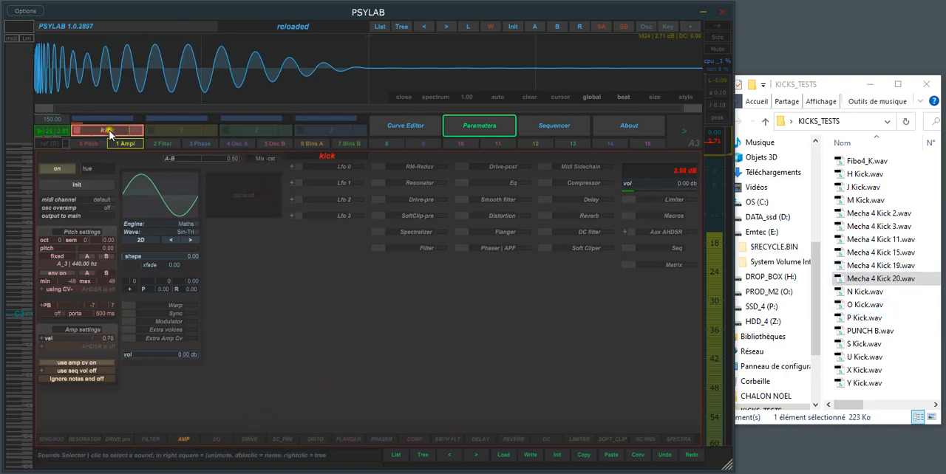
left_click(405, 125)
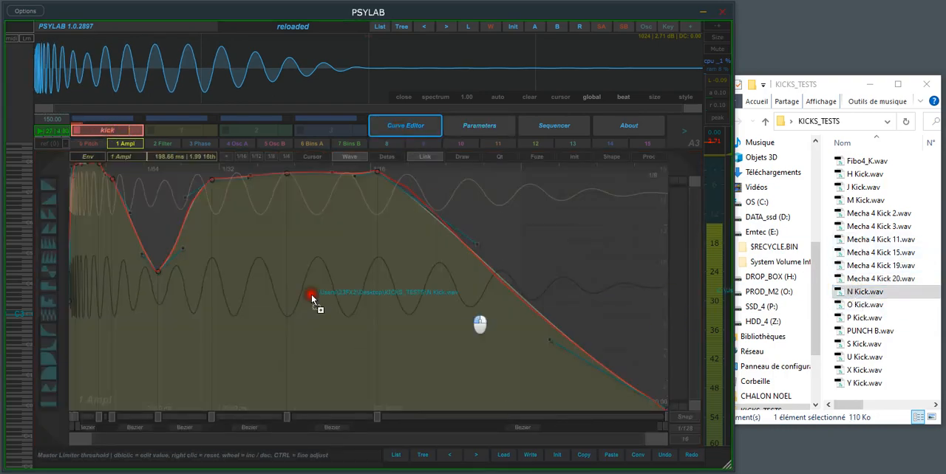
left_click(864, 304)
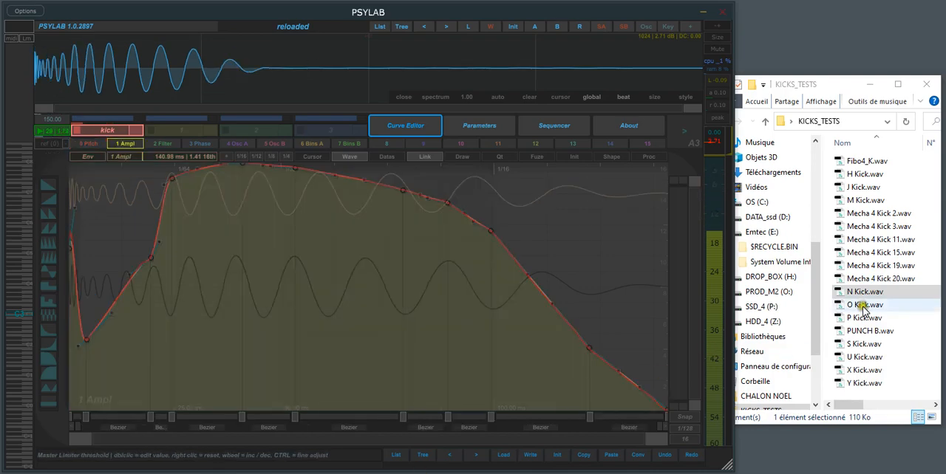
left_click(865, 305)
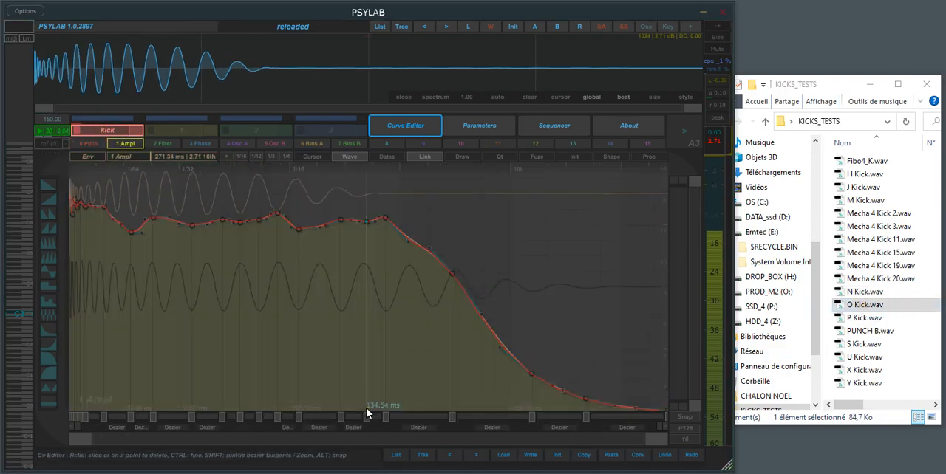
left_click(46, 143)
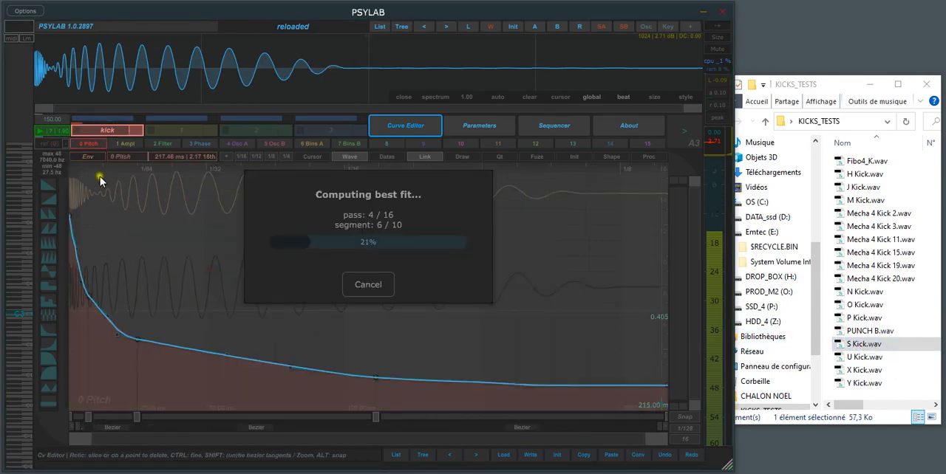
Step: Load PUNCH B.wav and convert its amp guides to very-hi, medium, then low-detail Bezier curves
left_click(124, 143)
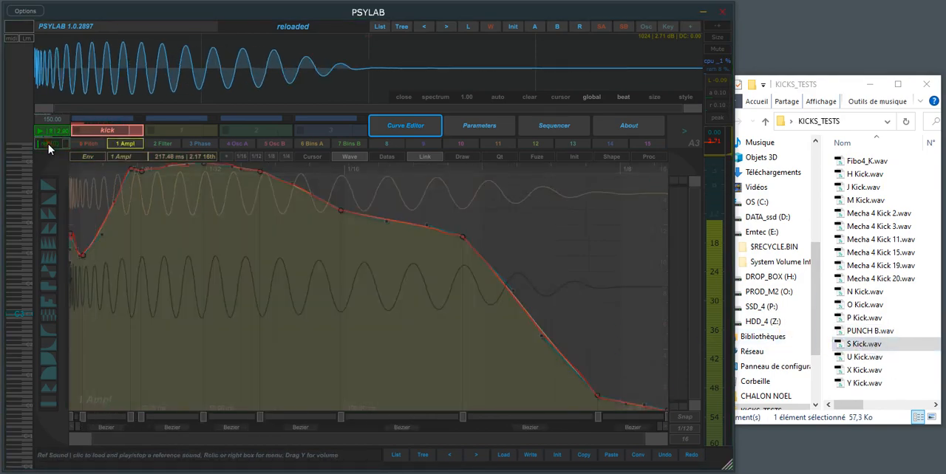
left_click(864, 370)
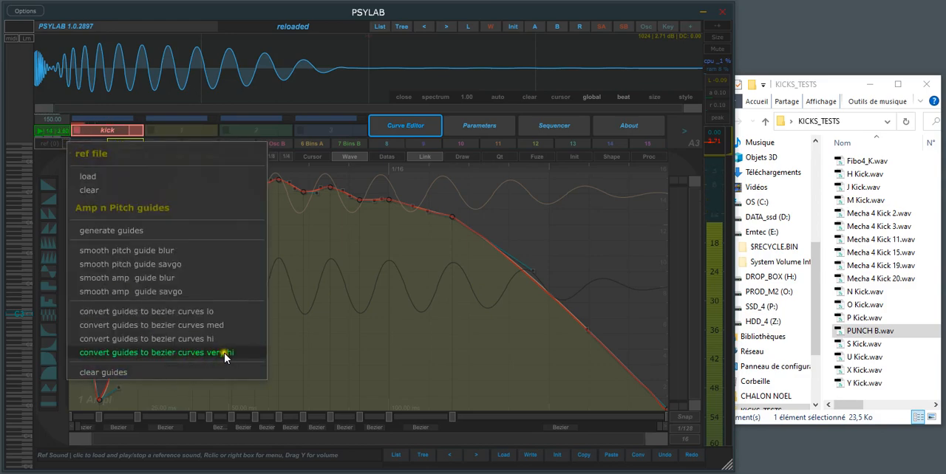
left_click(155, 353)
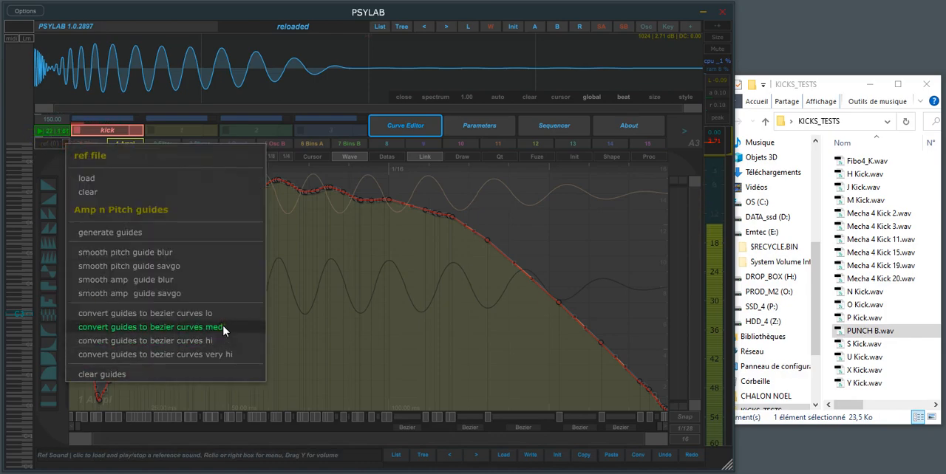
left_click(150, 327)
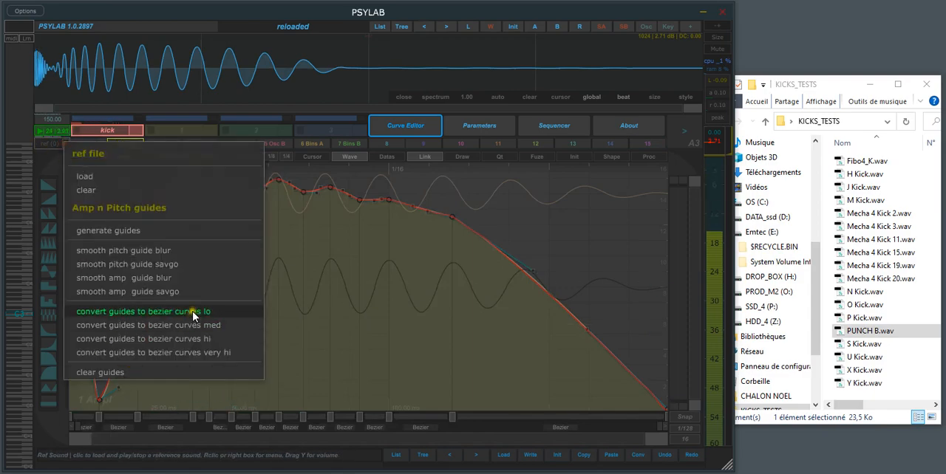
left_click(142, 311)
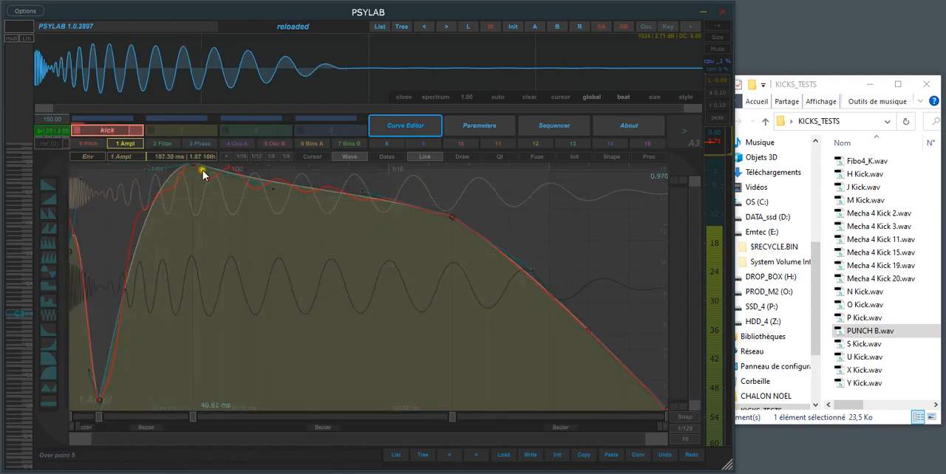
Step: Reload S Kick.wav as reference to restore the fitted amp curve, then trigger Init
left_click_drag(203, 174, 233, 322)
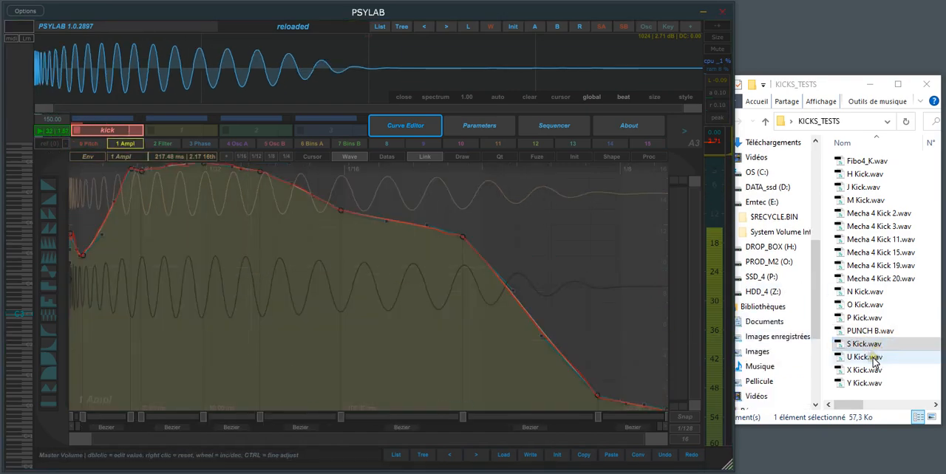
left_click(513, 27)
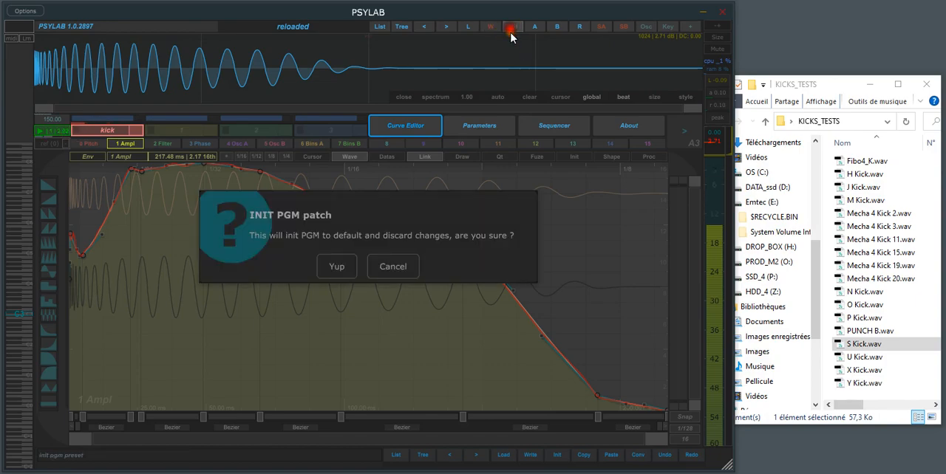
Step: Confirm the patch reset with Yup and open the oscillator engine type list
left_click(336, 267)
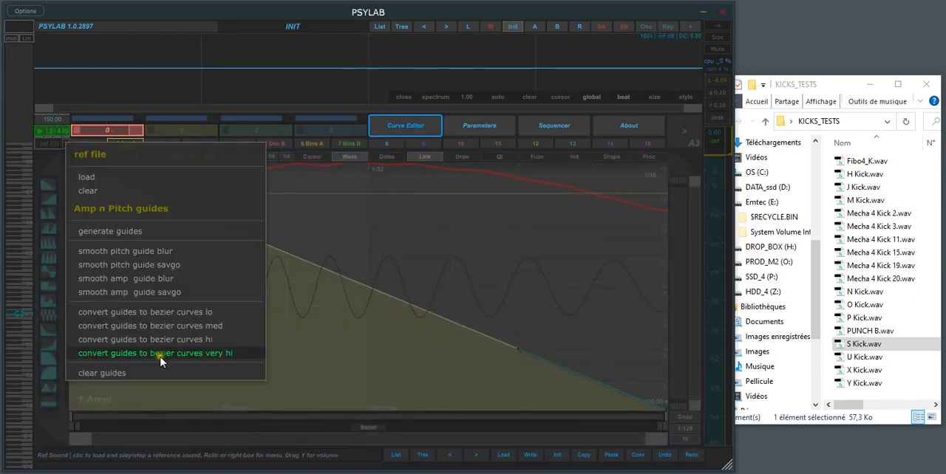
left_click(155, 353)
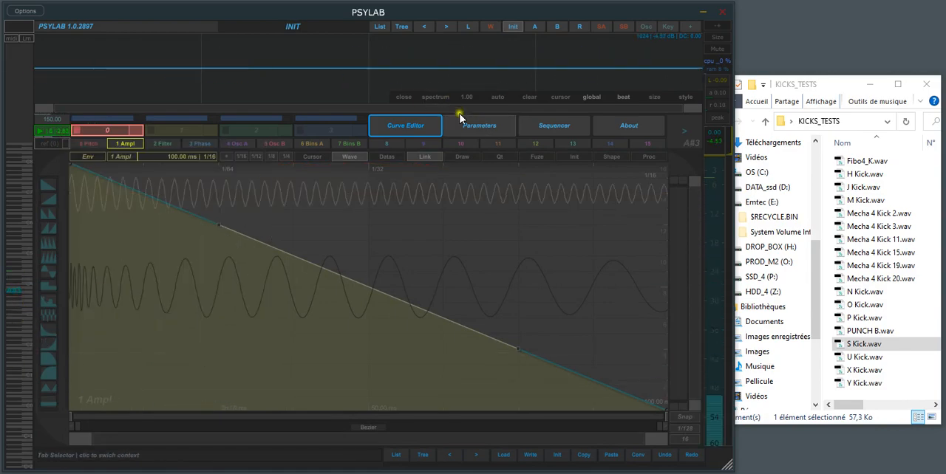
left_click(478, 125)
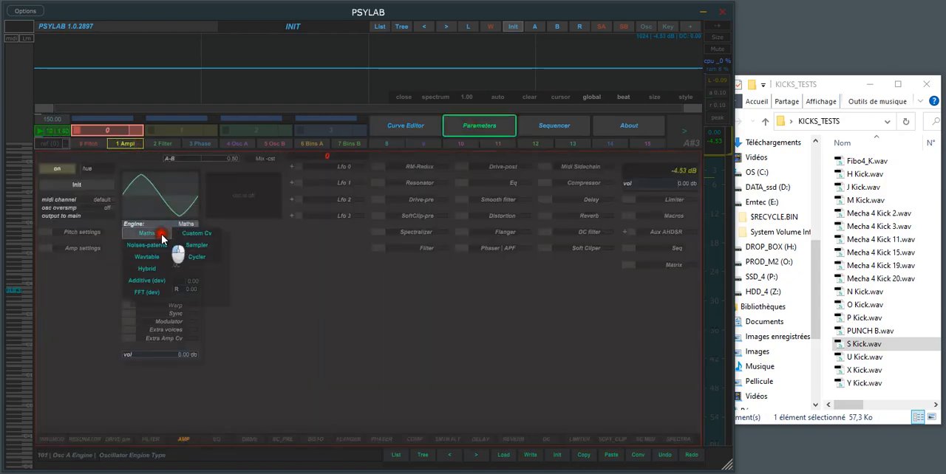
Step: Switch the Osc A engine to Sampler and load S Kick.wav
left_click(197, 245)
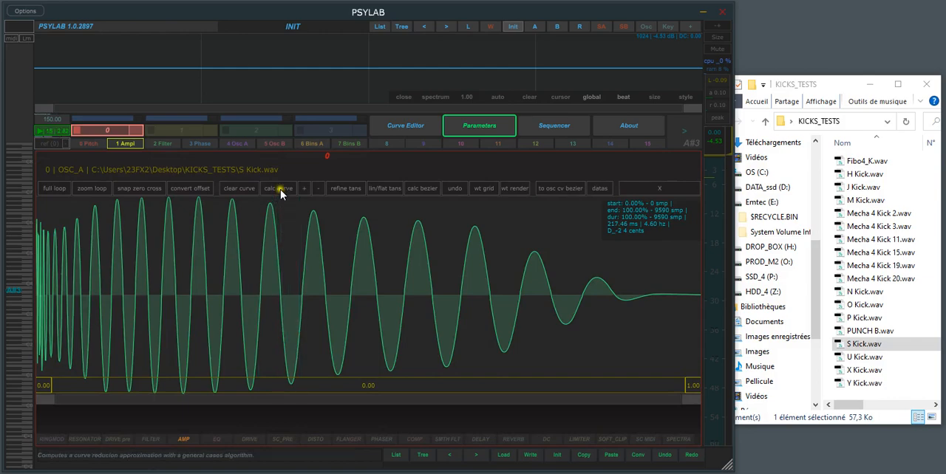
Step: Calculate the S Kick waveform curve, add more trace points, and fit a kick-optimised Bezier trace
left_click(278, 187)
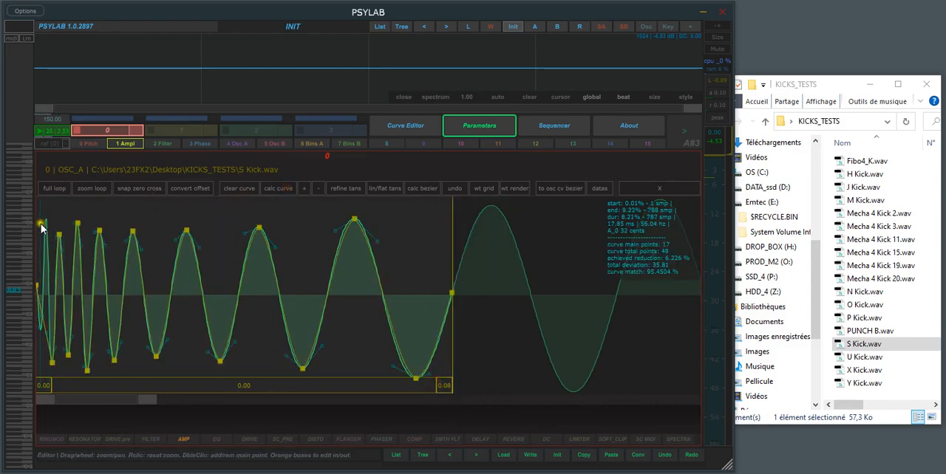
left_click(303, 188)
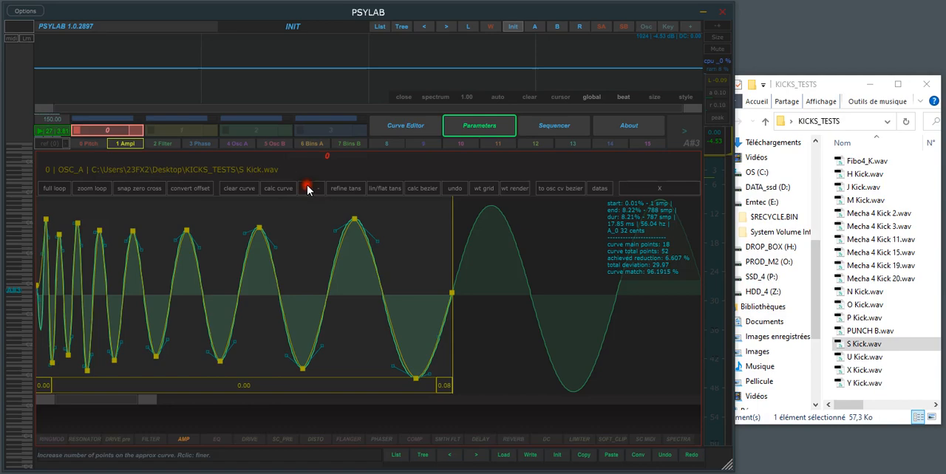
left_click(307, 188)
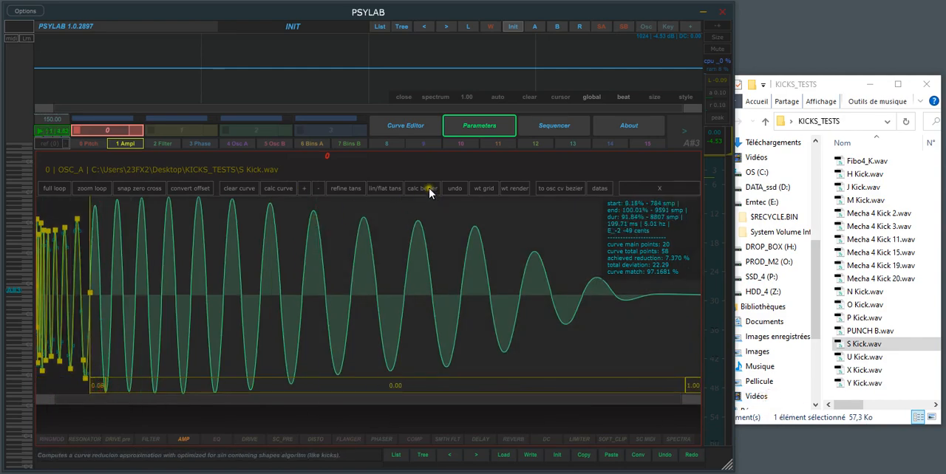
left_click(421, 188)
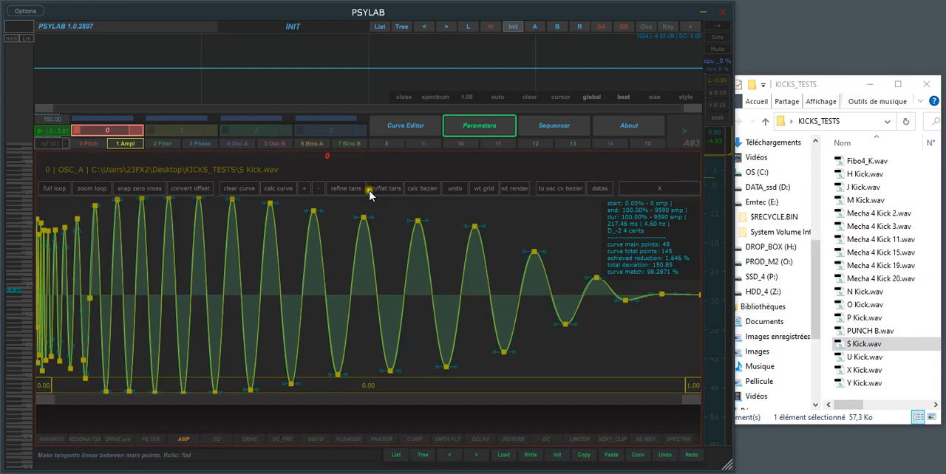
mouse_move(508, 306)
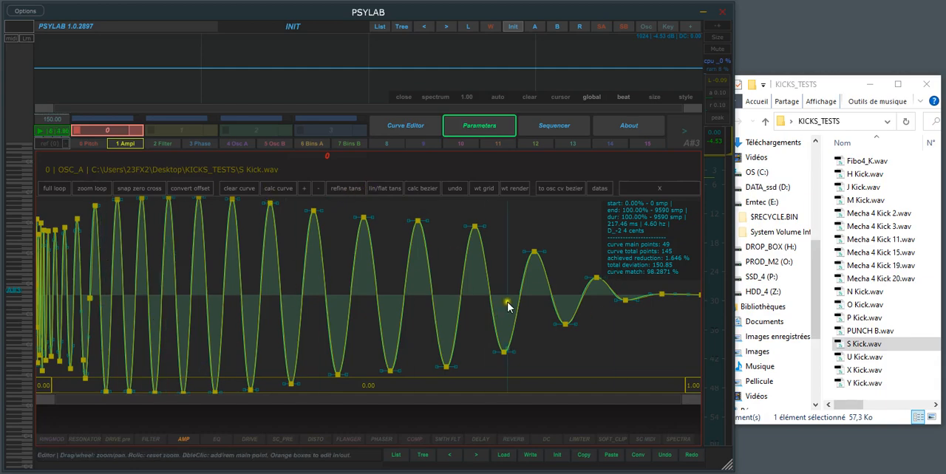
mouse_move(422, 189)
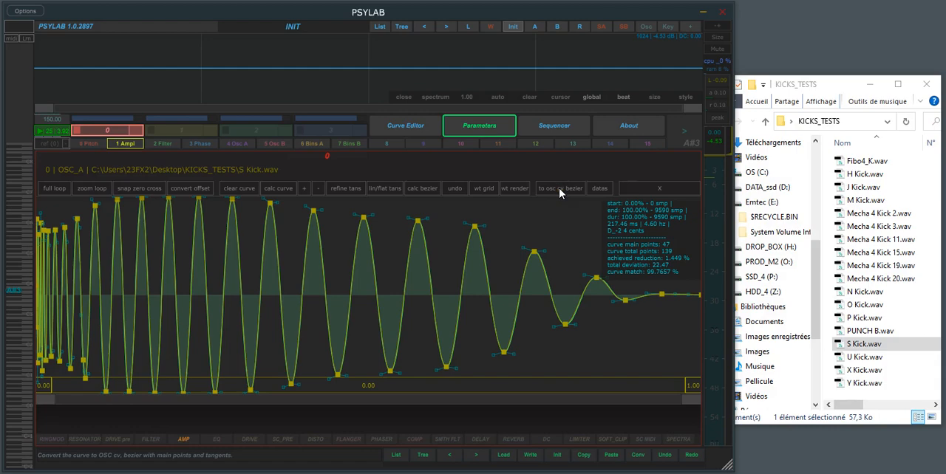
mouse_move(433, 241)
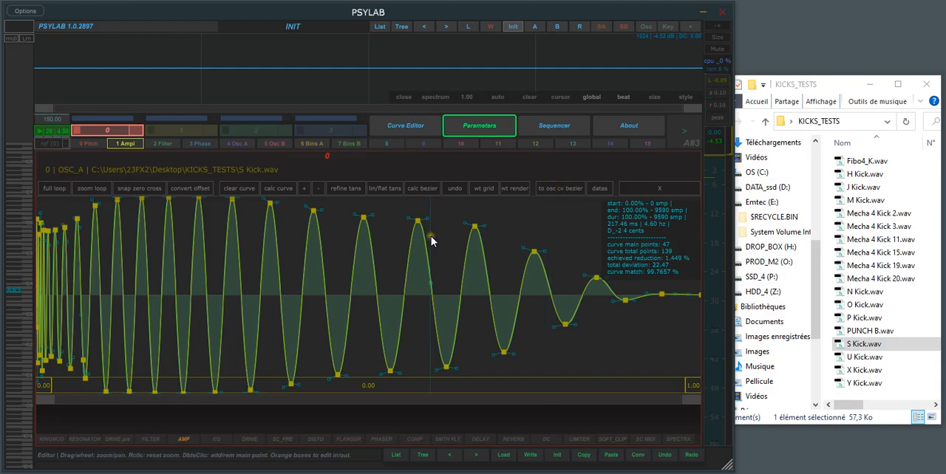
mouse_move(445, 238)
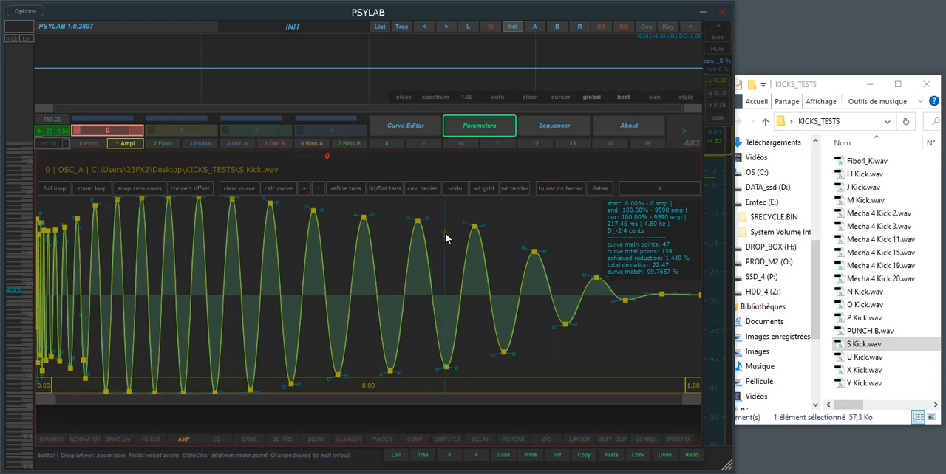